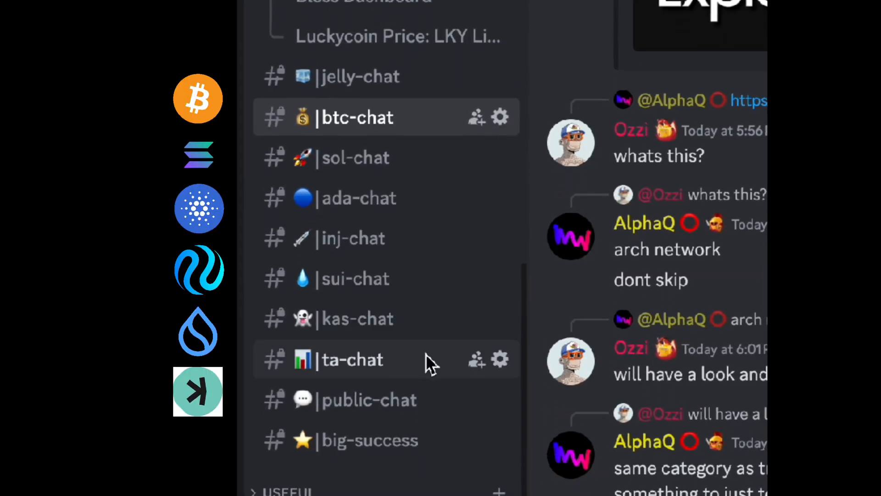
Switch to the sol-chat channel in The Block server and scroll its messages.
{"action": "left_click", "coordinate": [339, 157]}
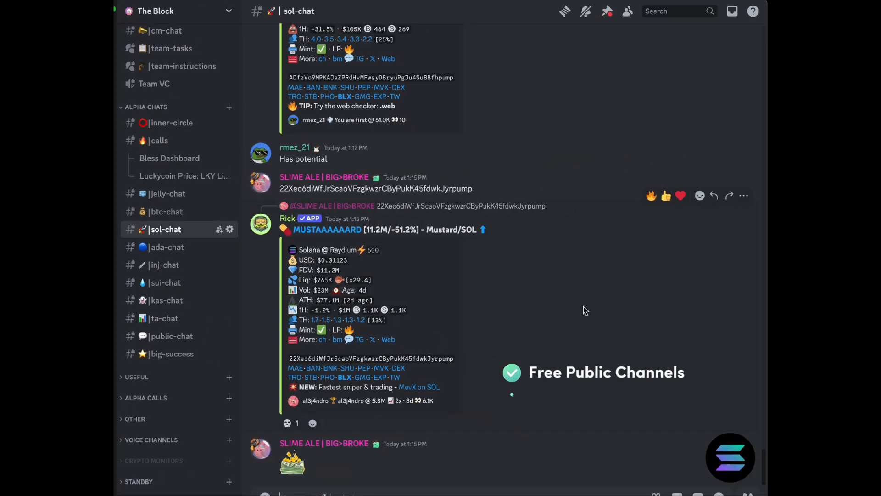
{"action": "scroll", "scroll_direction": "down", "scroll_amount": 3}
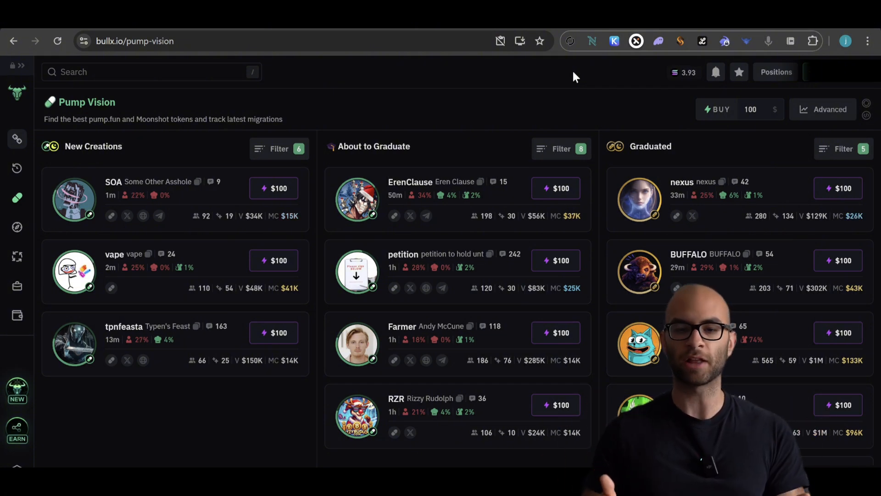
{"action": "mouse_move", "coordinate": [534, 83]}
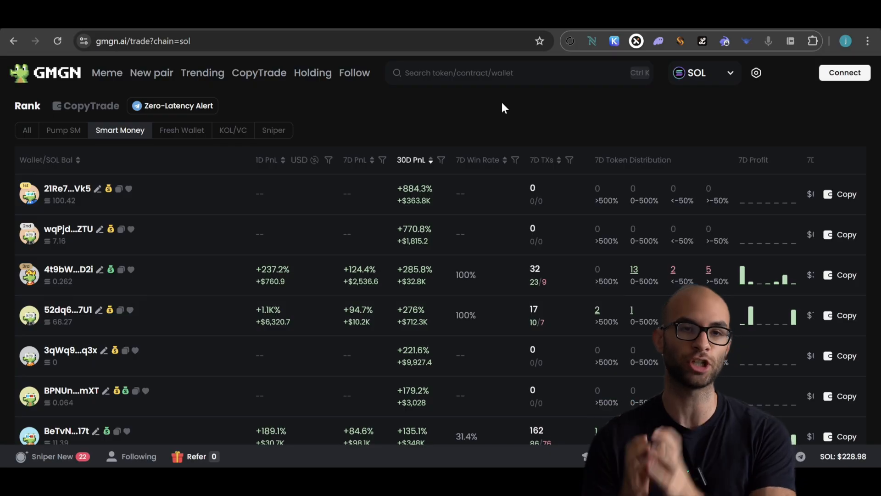
{"action": "mouse_move", "coordinate": [405, 235]}
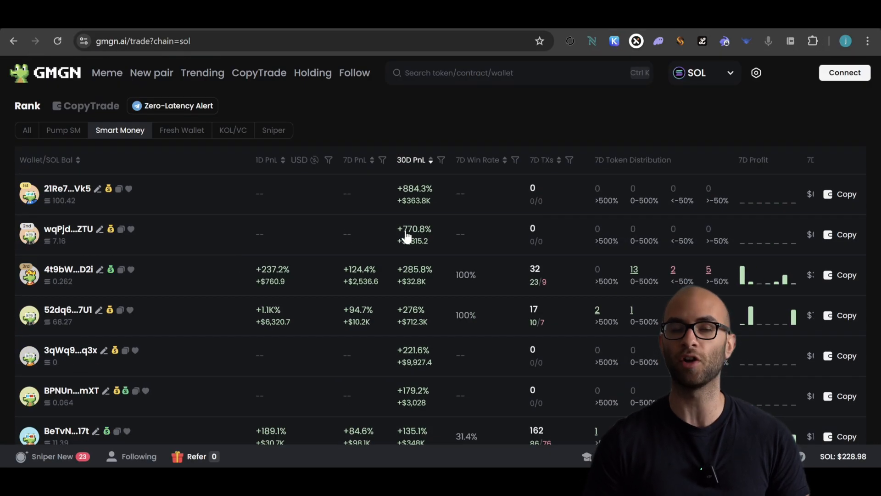
Browse the Smart Money list, then switch the GMGN rankings to Fresh Wallet.
{"action": "scroll", "scroll_direction": "down", "scroll_amount": 3}
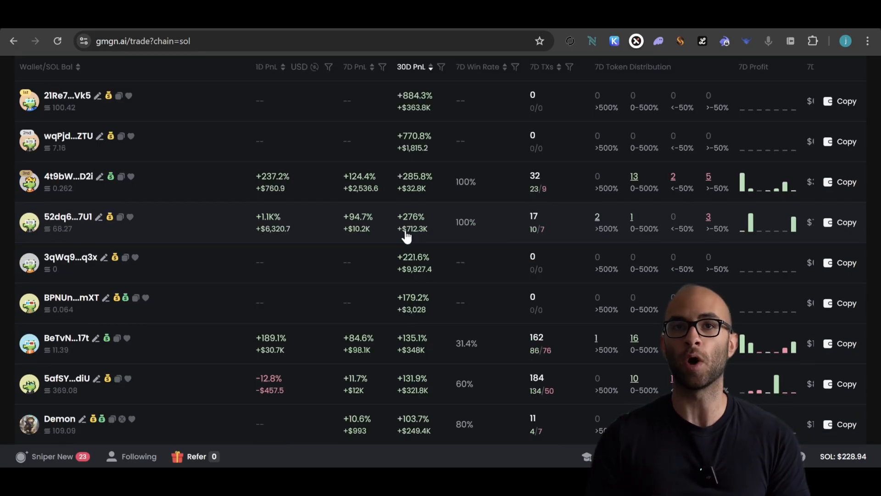
{"action": "scroll", "scroll_direction": "down", "scroll_amount": 3}
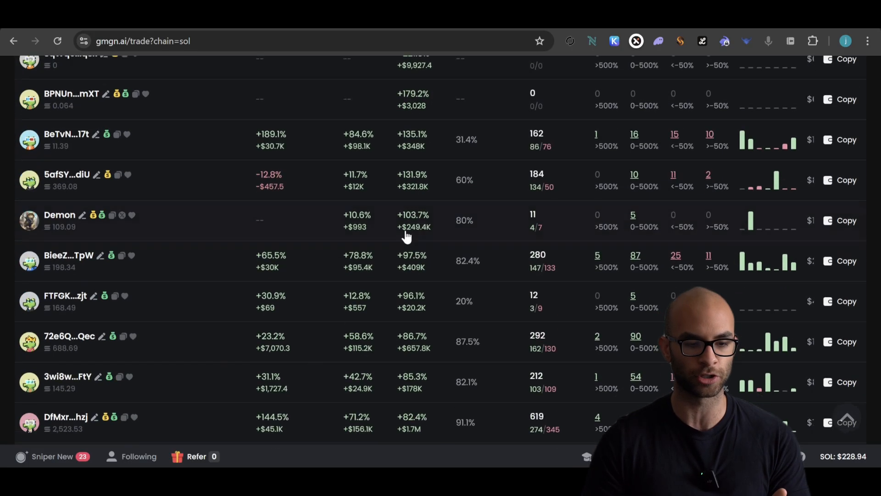
{"action": "scroll", "scroll_direction": "up", "scroll_amount": 3}
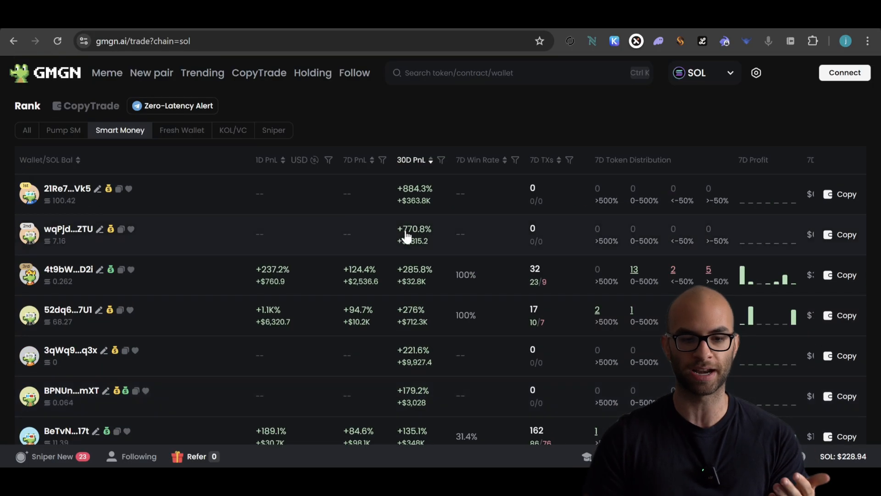
{"action": "left_click", "coordinate": [182, 129]}
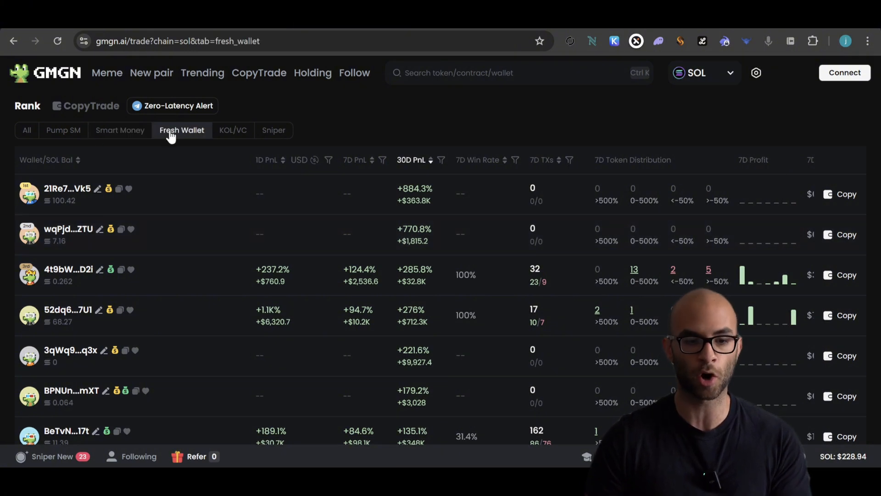
{"action": "left_click", "coordinate": [232, 130]}
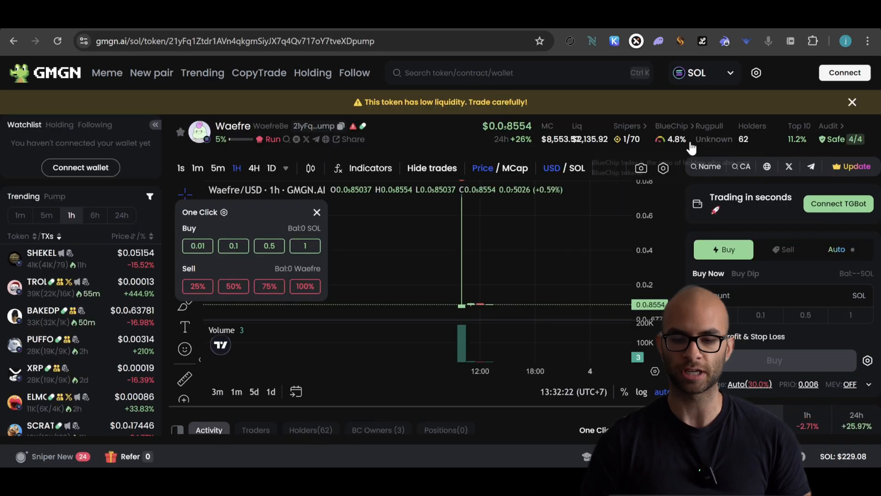
{"action": "left_click", "coordinate": [626, 138]}
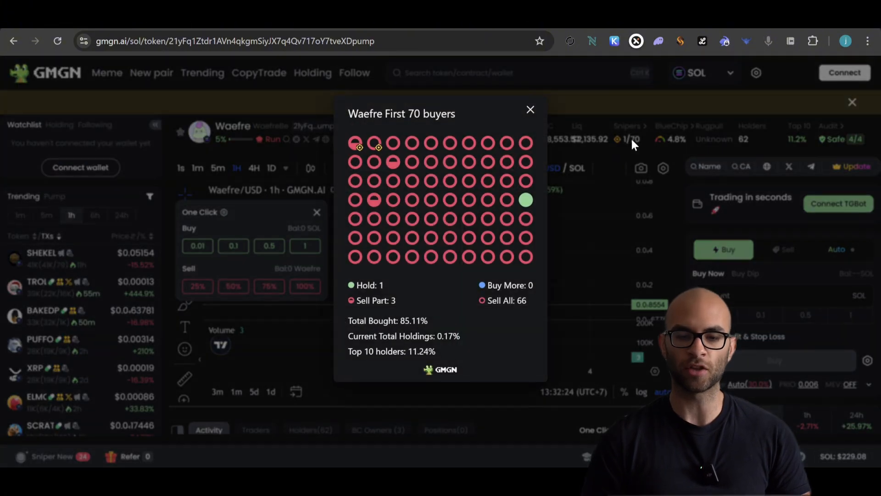
{"action": "mouse_move", "coordinate": [411, 200]}
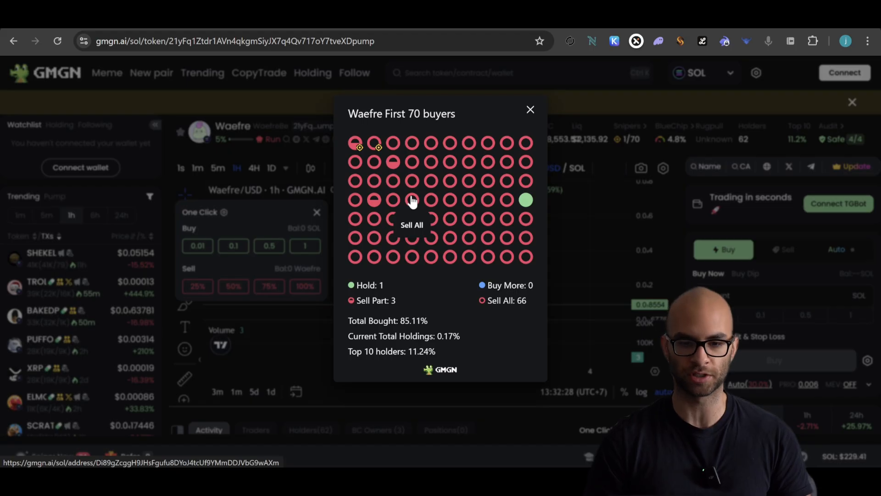
{"action": "mouse_move", "coordinate": [506, 191]}
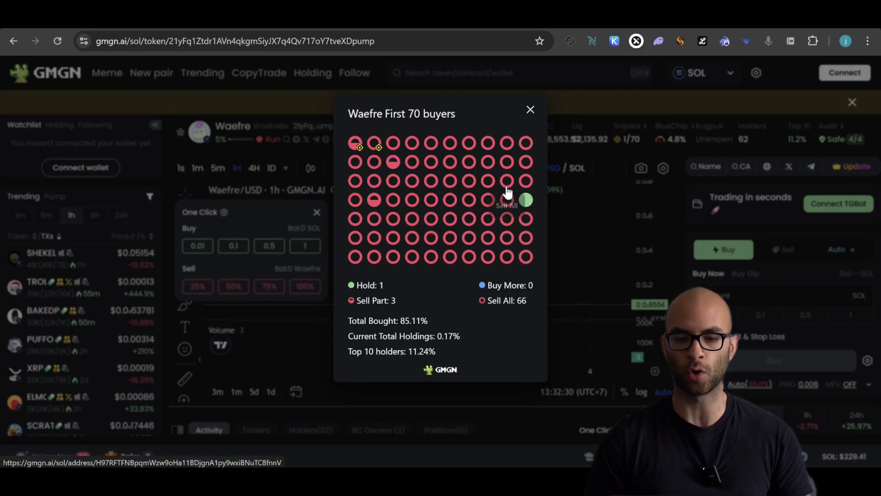
{"action": "mouse_move", "coordinate": [381, 141]}
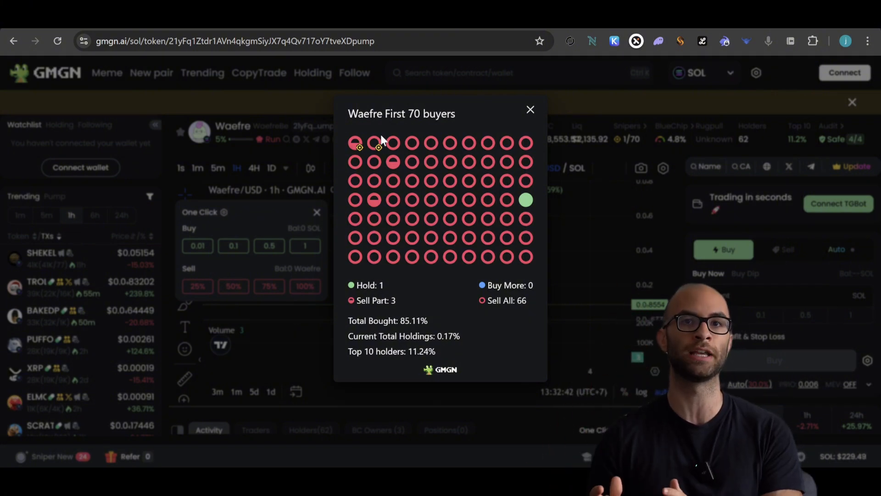
{"action": "left_click", "coordinate": [528, 109]}
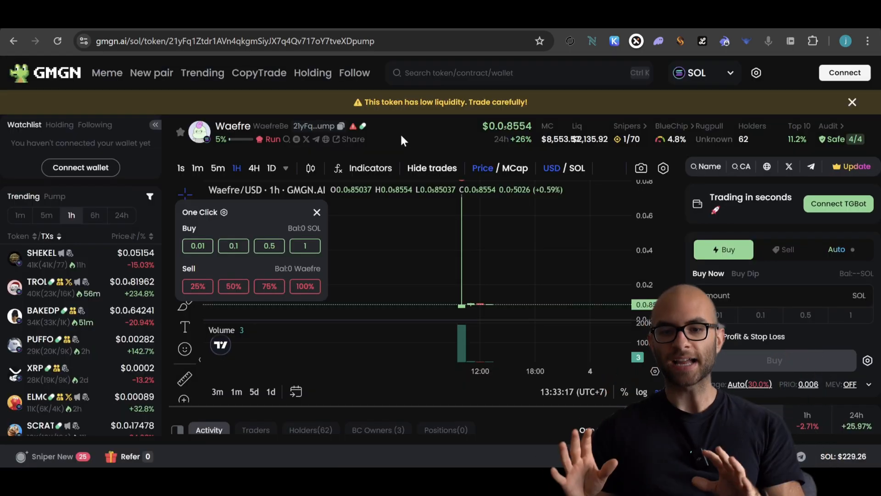
Bring up the RayBot web dashboard with the Cyan Ray tracked-wallet list.
{"action": "left_click", "coordinate": [517, 72]}
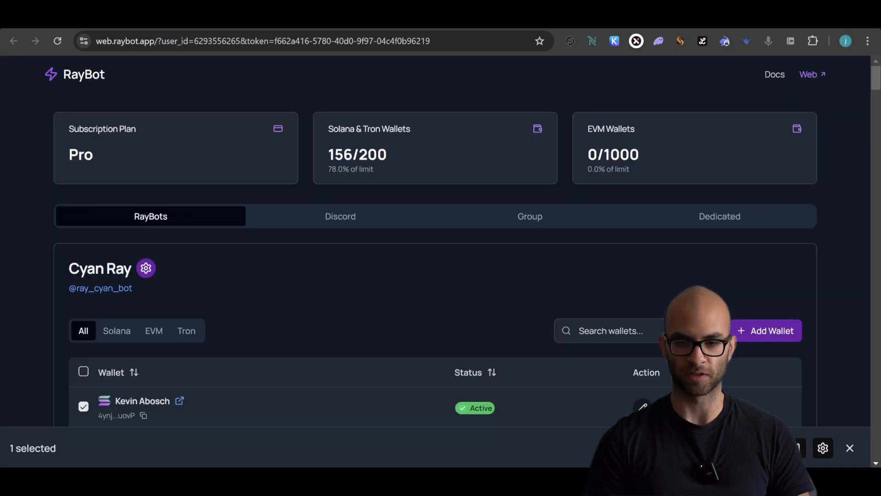
{"action": "mouse_move", "coordinate": [563, 80]}
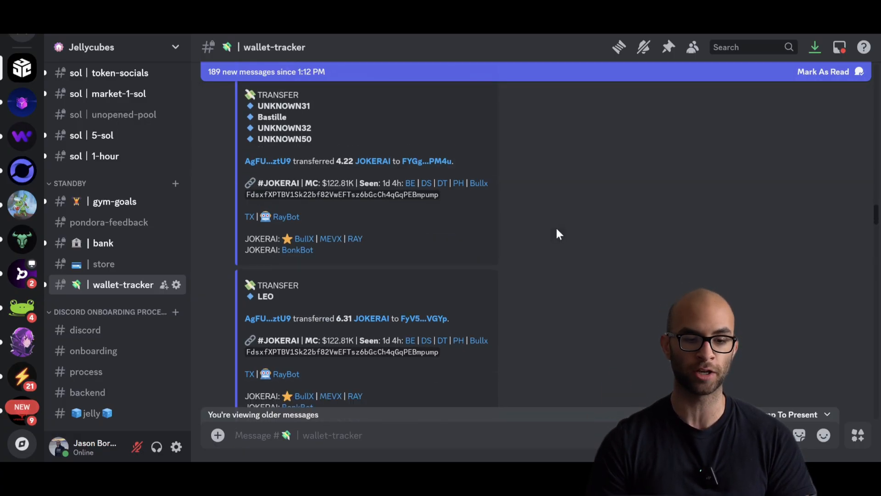
Scroll the wallet-tracker channel down to the newest RayBot JOKERAI transfer alerts.
{"action": "scroll", "scroll_direction": "down", "scroll_amount": 3}
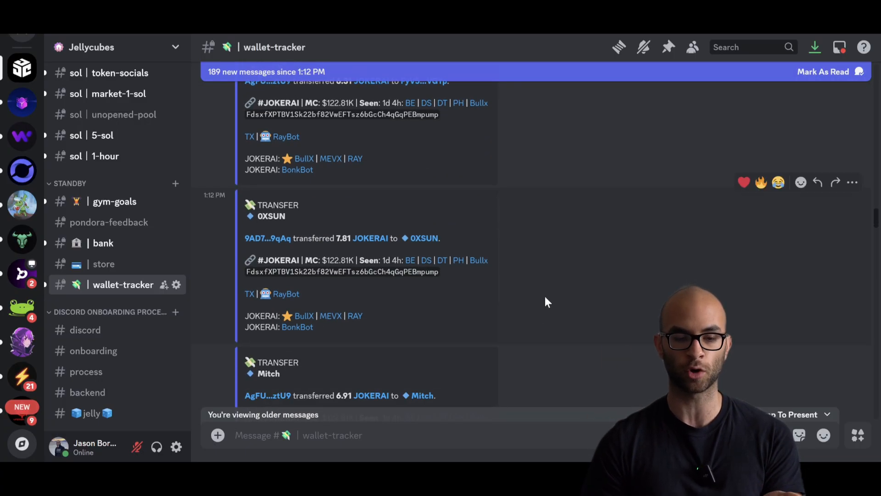
{"action": "scroll", "scroll_direction": "up", "scroll_amount": 3}
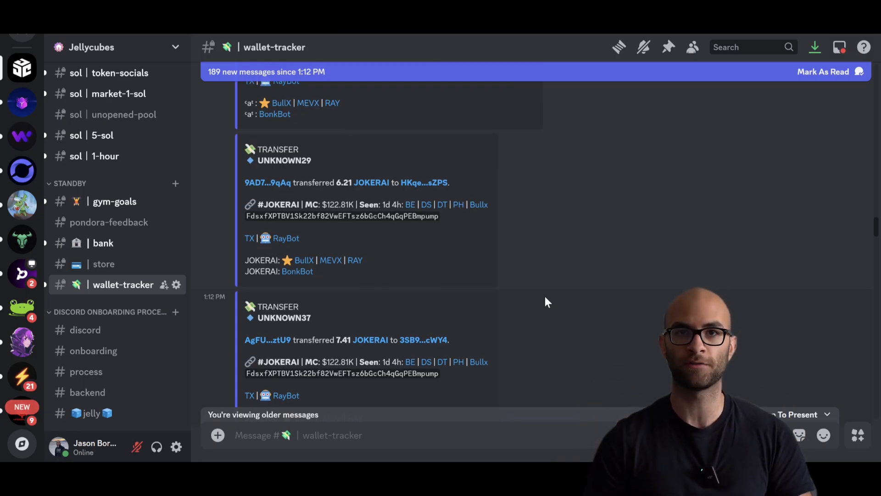
{"action": "scroll", "scroll_direction": "down", "scroll_amount": 3}
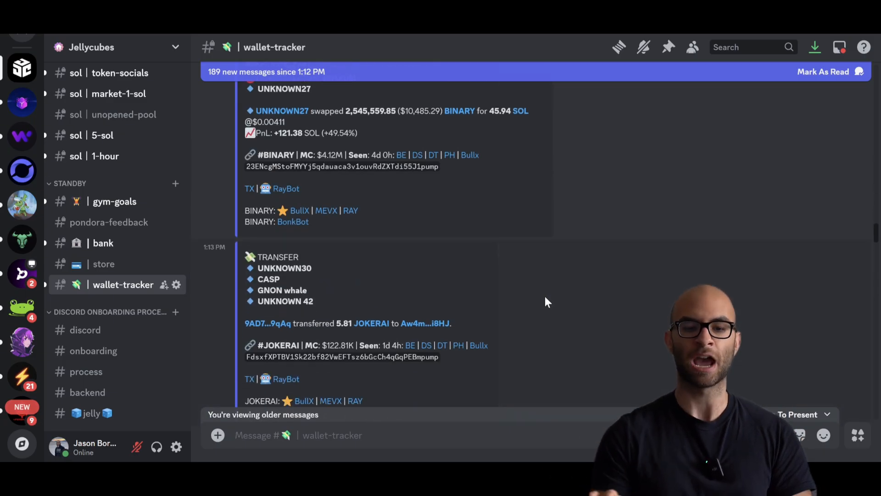
{"action": "scroll", "scroll_direction": "down", "scroll_amount": 3}
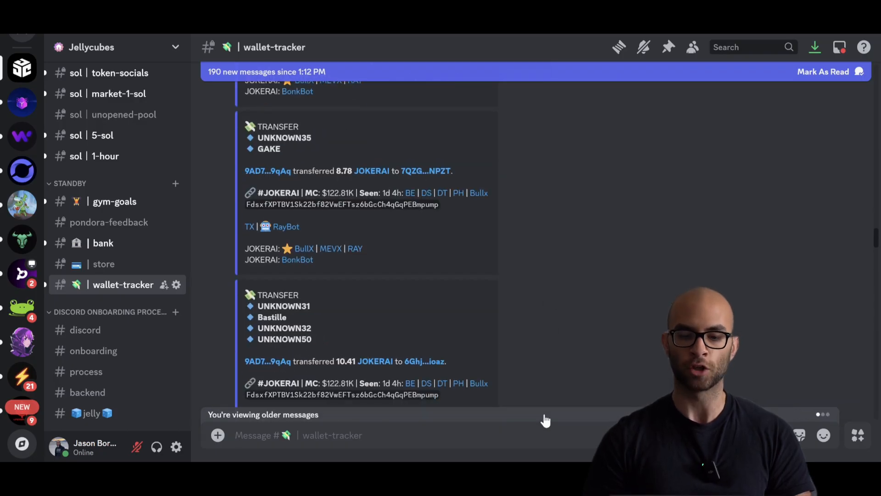
{"action": "scroll", "scroll_direction": "down", "scroll_amount": 3}
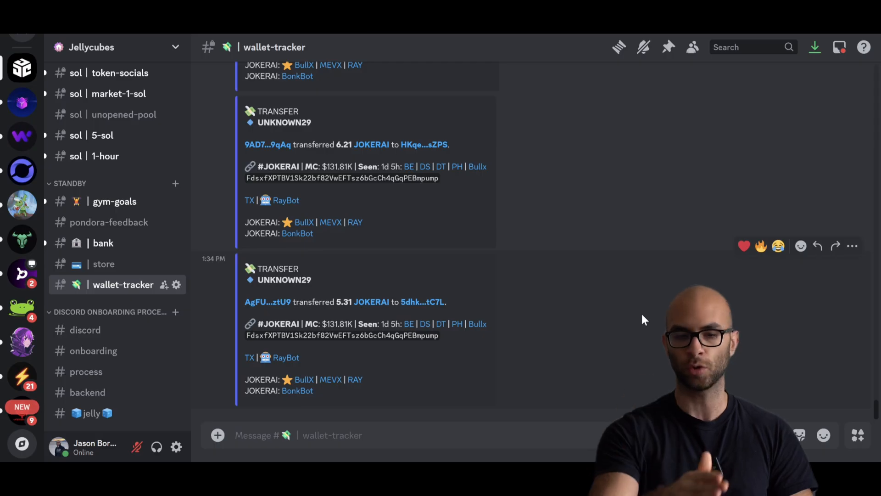
{"action": "scroll", "scroll_direction": "down", "scroll_amount": 3}
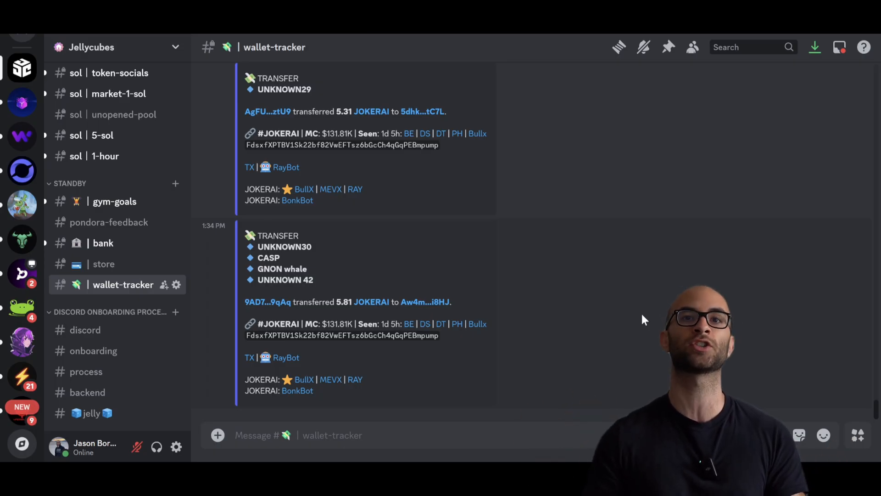
{"action": "scroll", "scroll_direction": "down", "scroll_amount": 3}
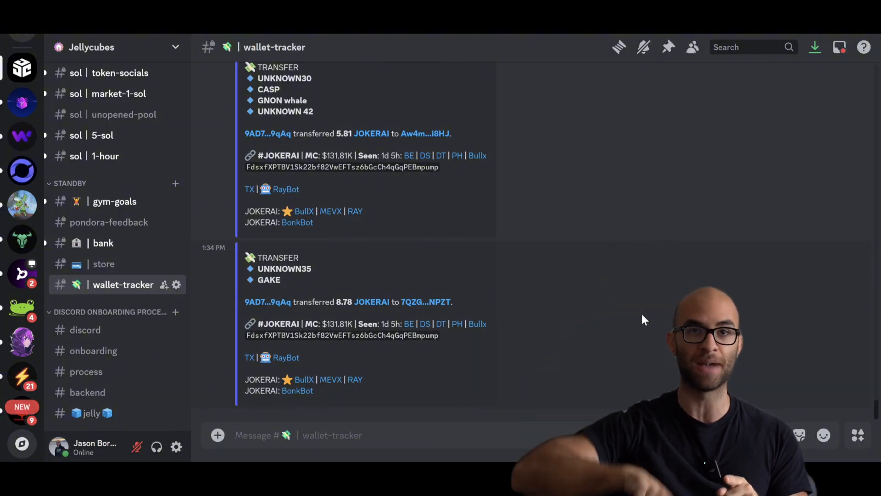
Enter /reuse in the message box to list matching slash commands such as /twitter-reuse.
{"action": "type", "text": "/reuse"}
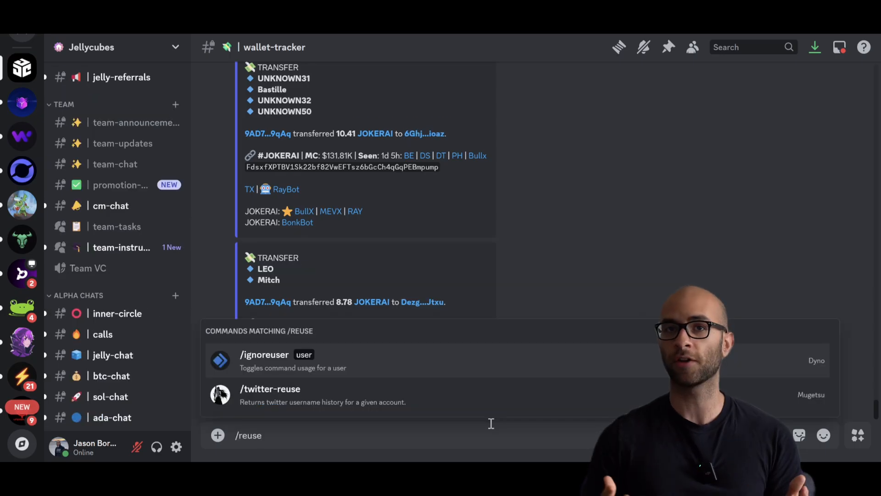
{"action": "scroll", "scroll_direction": "down", "scroll_amount": 3}
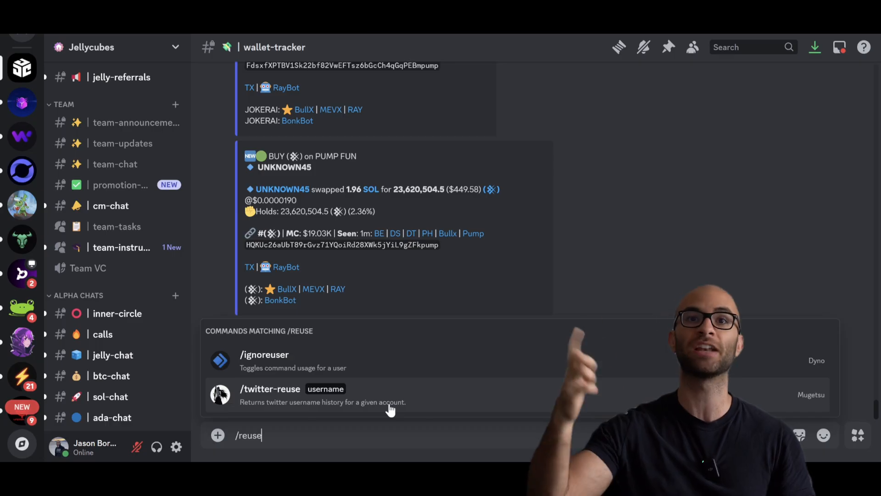
{"action": "scroll", "scroll_direction": "up", "scroll_amount": 3}
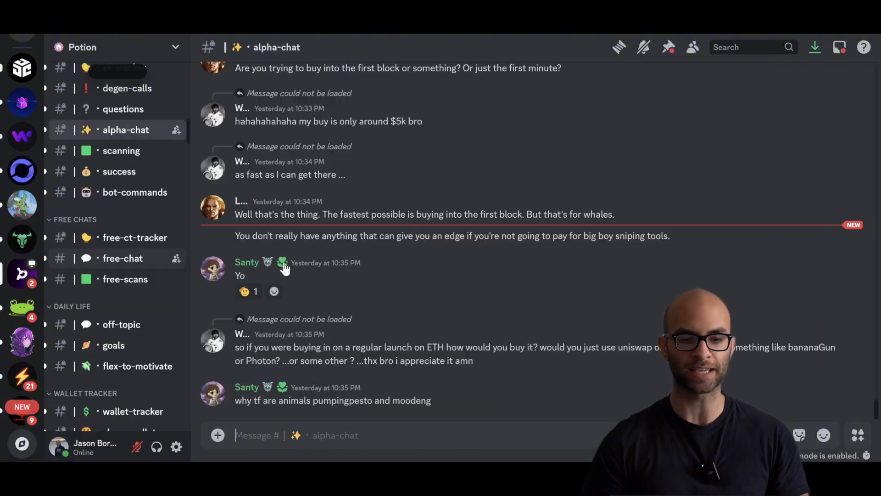
Switch to Potion's ct-tracker channel and browse the tracked crypto-Twitter feed.
{"action": "scroll", "scroll_direction": "down", "scroll_amount": 3}
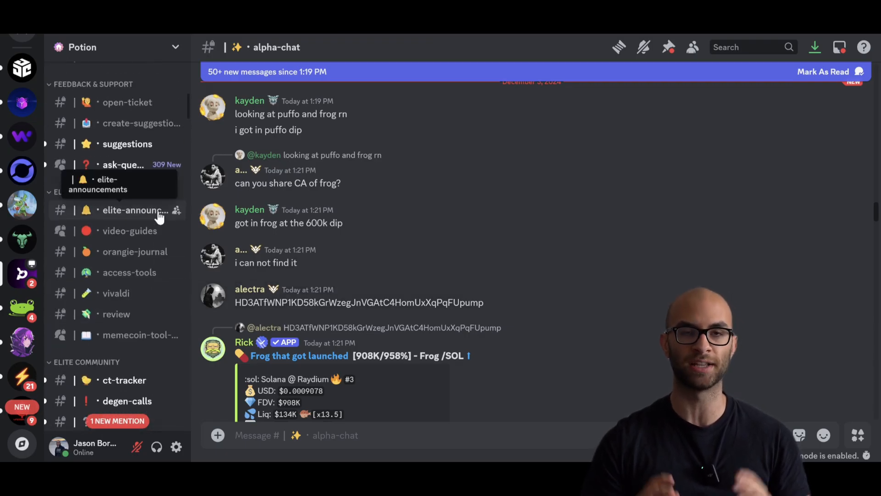
{"action": "left_click", "coordinate": [124, 380]}
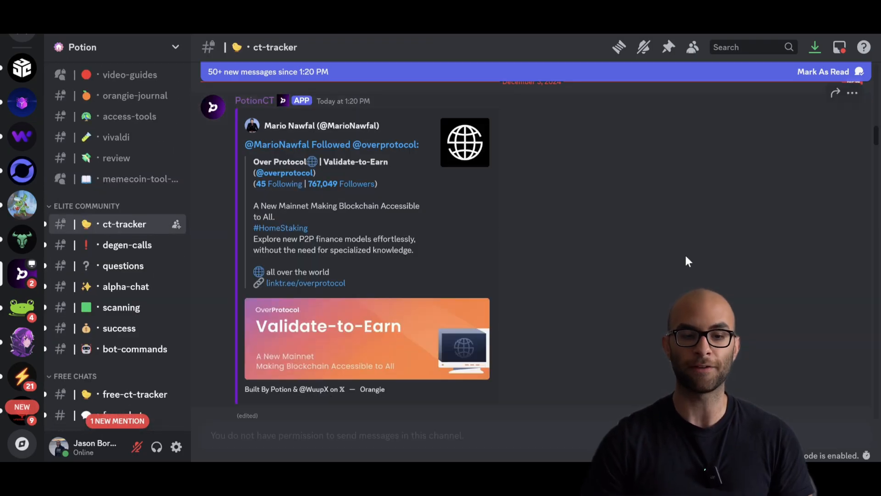
{"action": "scroll", "scroll_direction": "up", "scroll_amount": 3}
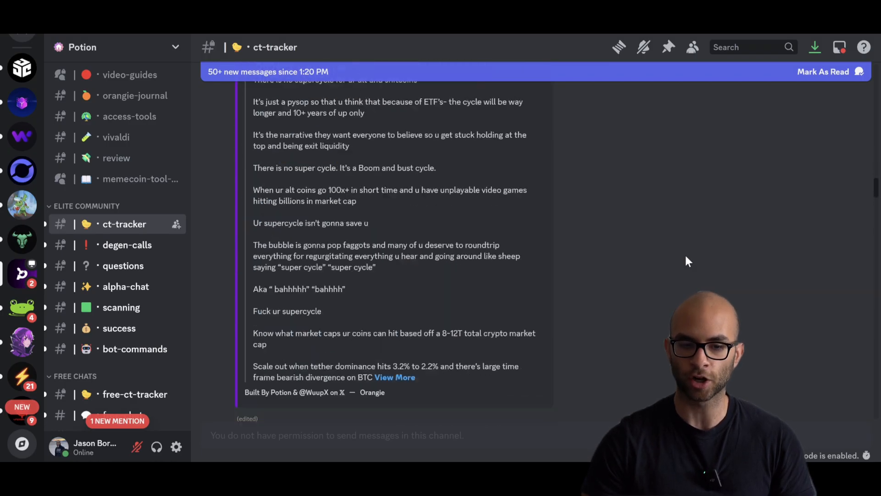
{"action": "scroll", "scroll_direction": "down", "scroll_amount": 3}
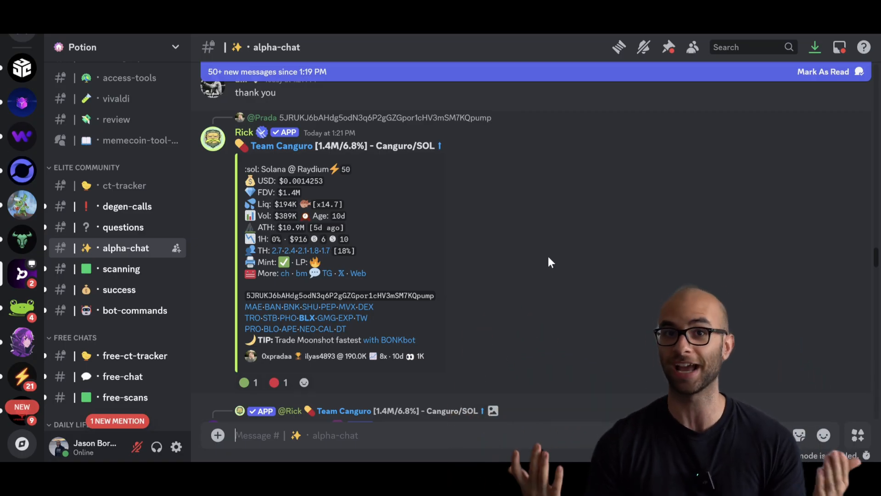
{"action": "mouse_move", "coordinate": [466, 122]}
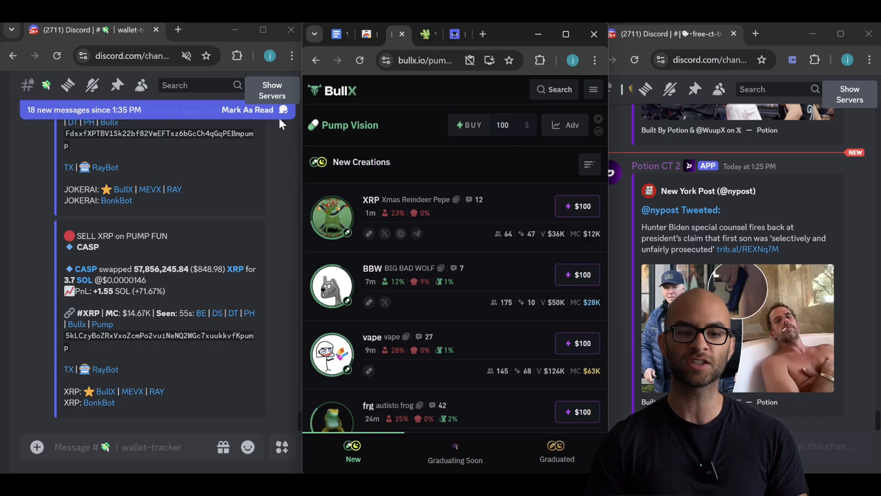
Toggle the server list shown then hidden in the tiled wallet-tracker window and scroll its alerts.
{"action": "left_click", "coordinate": [272, 89]}
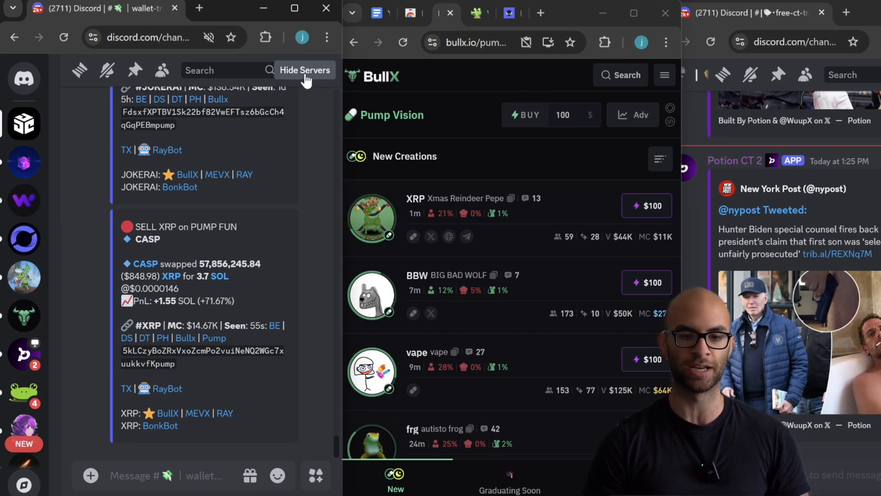
{"action": "left_click", "coordinate": [305, 70]}
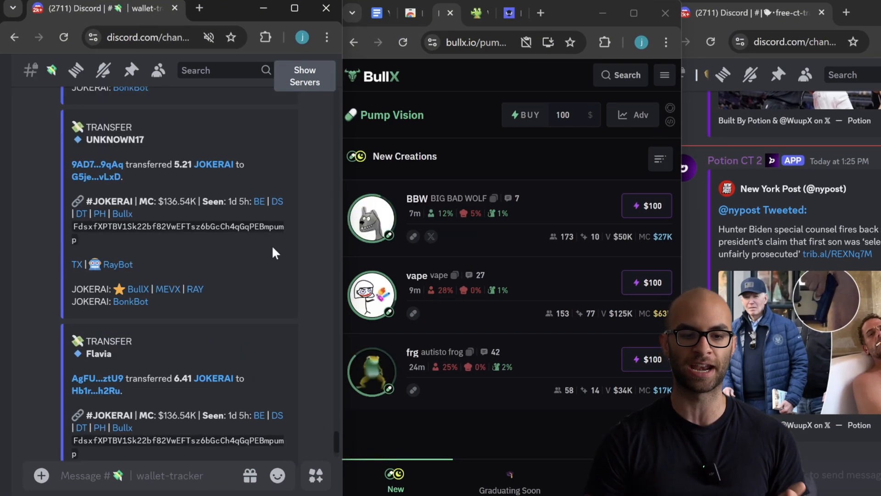
{"action": "scroll", "scroll_direction": "down", "scroll_amount": 3}
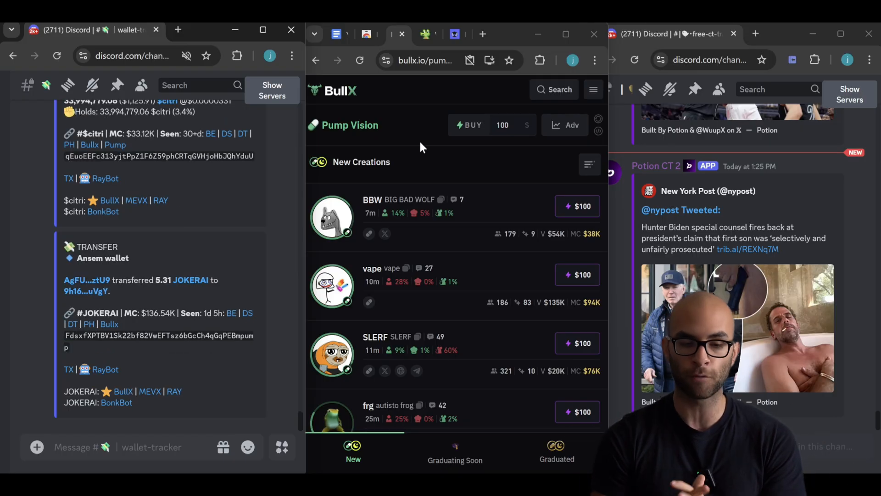
{"action": "mouse_move", "coordinate": [476, 234]}
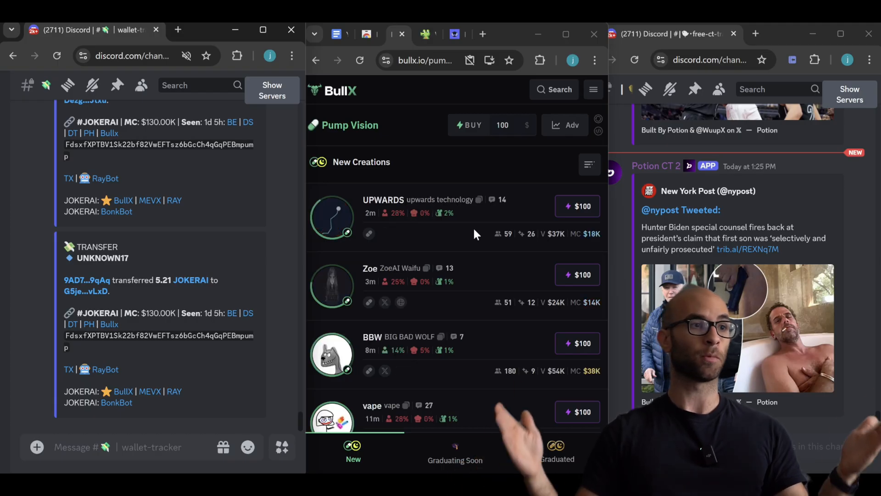
{"action": "mouse_move", "coordinate": [230, 301]}
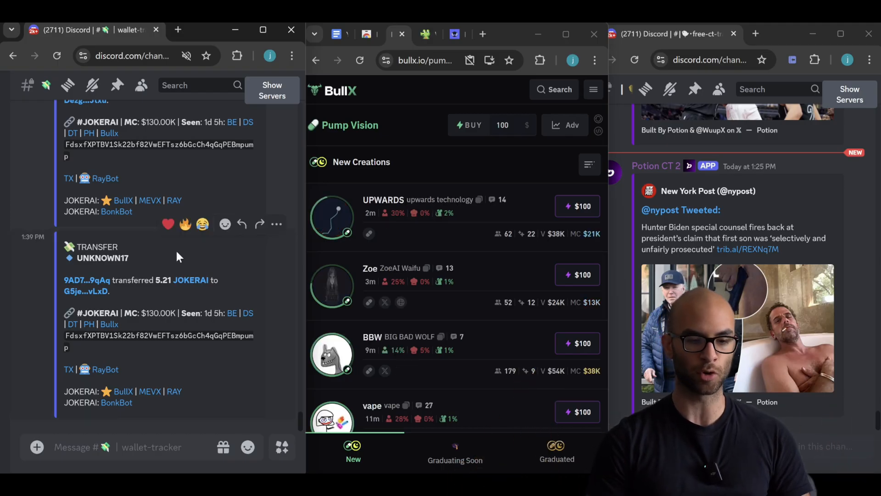
{"action": "mouse_move", "coordinate": [108, 324]}
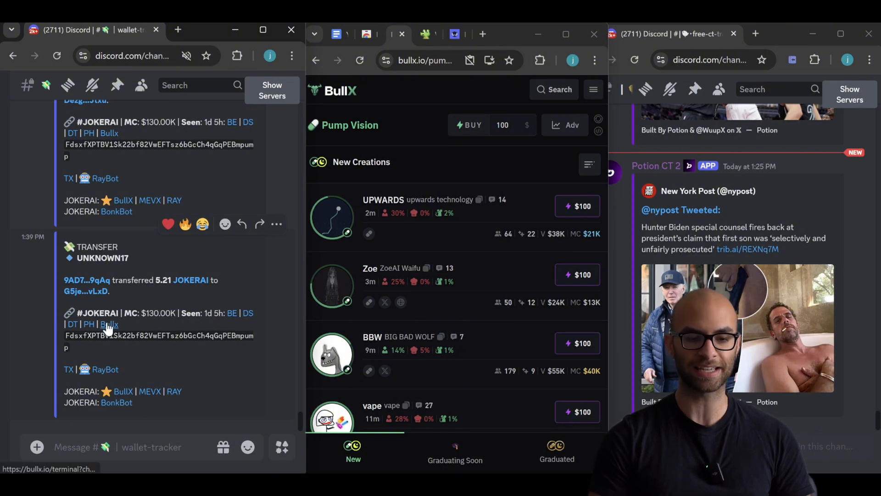
{"action": "mouse_move", "coordinate": [109, 324]}
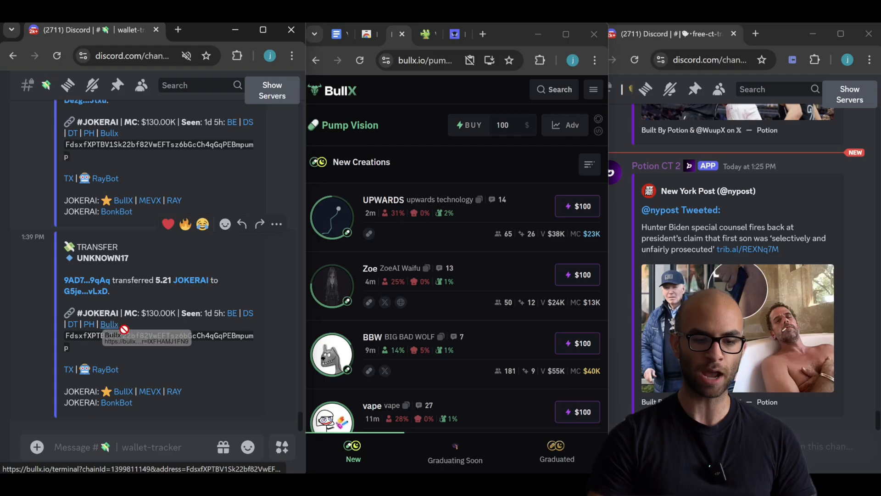
{"action": "left_click", "coordinate": [109, 324]}
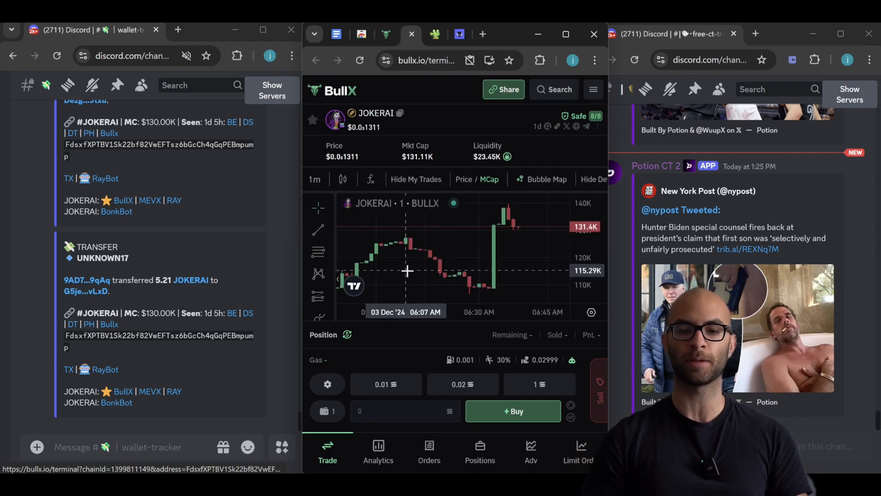
{"action": "mouse_move", "coordinate": [548, 331]}
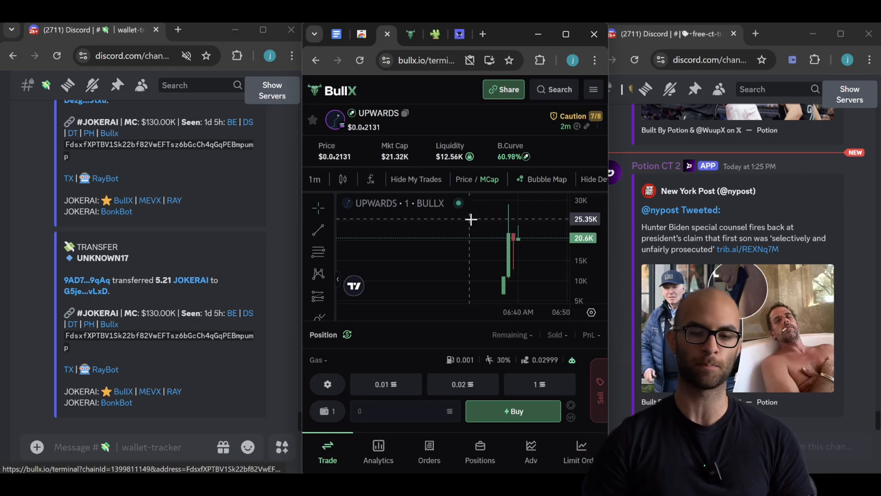
{"action": "mouse_move", "coordinate": [405, 156]}
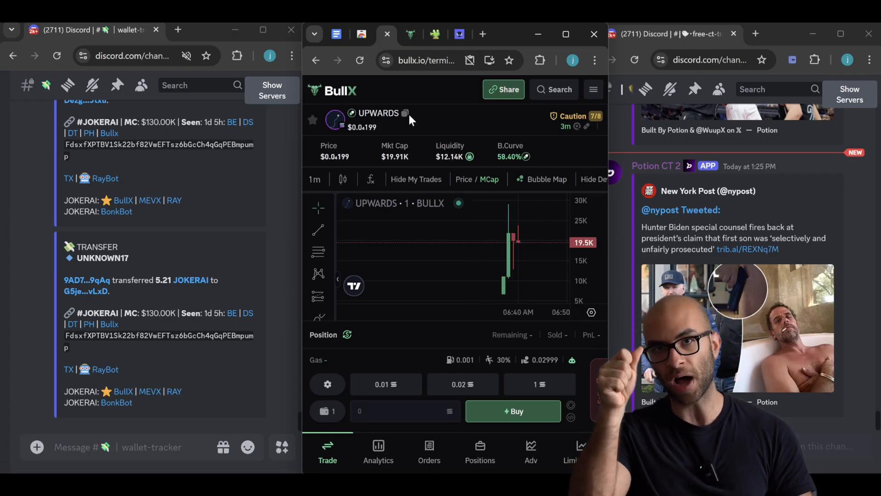
{"action": "left_click", "coordinate": [315, 60]}
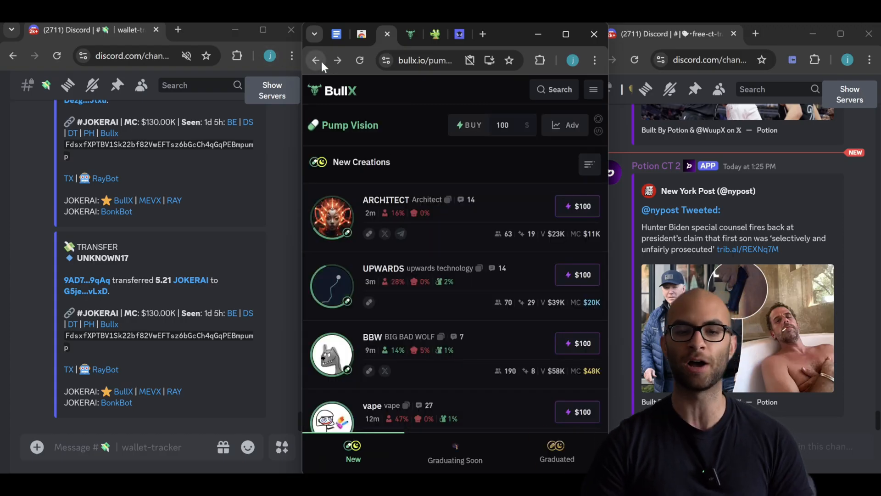
{"action": "mouse_move", "coordinate": [316, 60]}
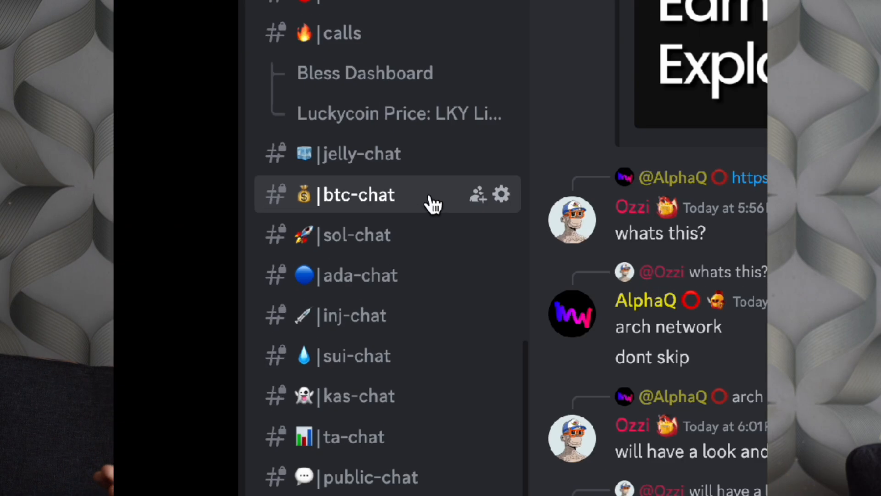
{"action": "scroll", "scroll_direction": "down", "scroll_amount": 3}
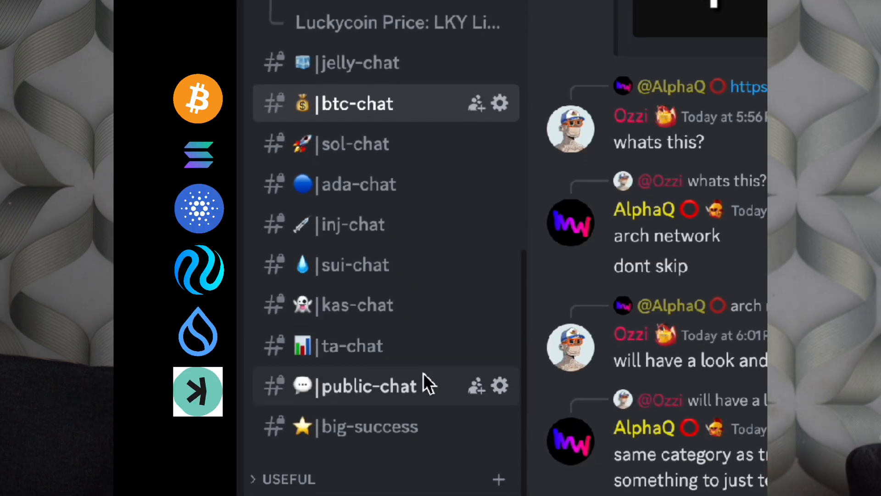